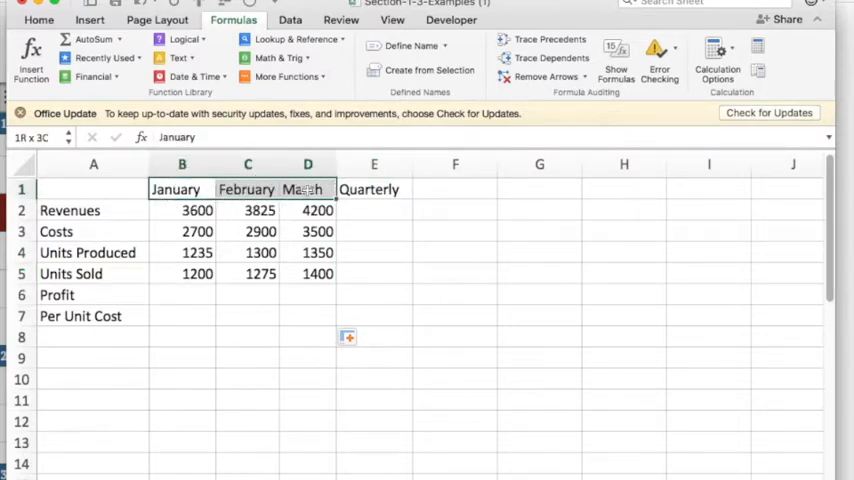
- Enter the Revenues quarterly total in E2 as =3600+3825+4200, giving 11625
{"action": "left_click_drag", "start_coordinate": [92, 210], "coordinate": [92, 272]}
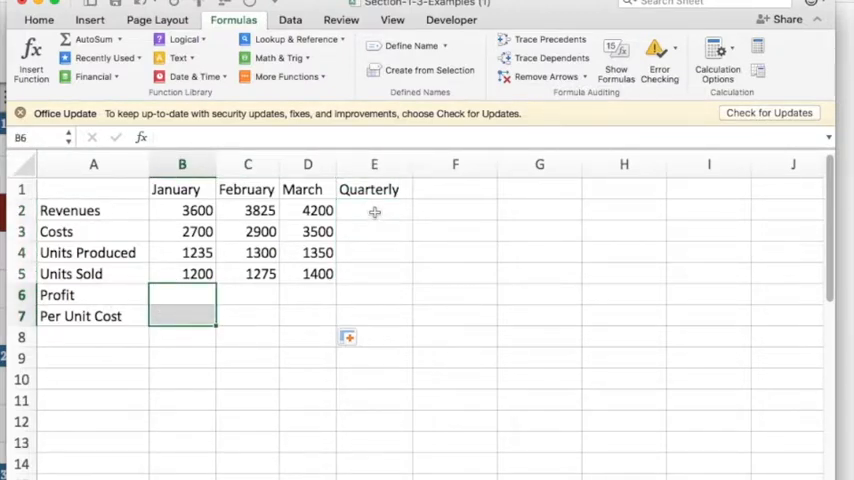
{"action": "left_click", "coordinate": [374, 210]}
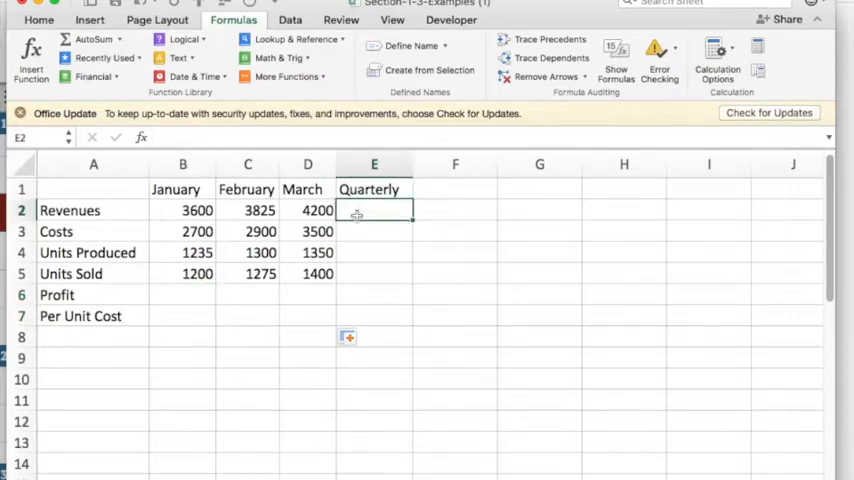
{"action": "type", "text": "="}
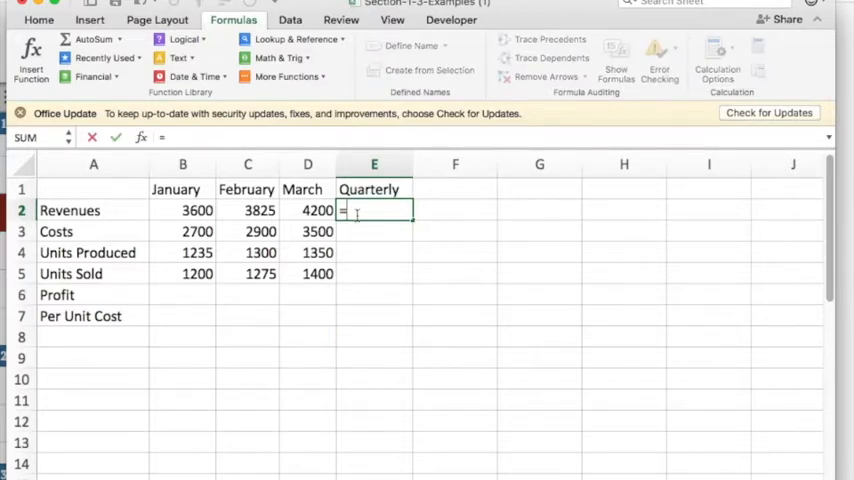
{"action": "type", "text": "3600"}
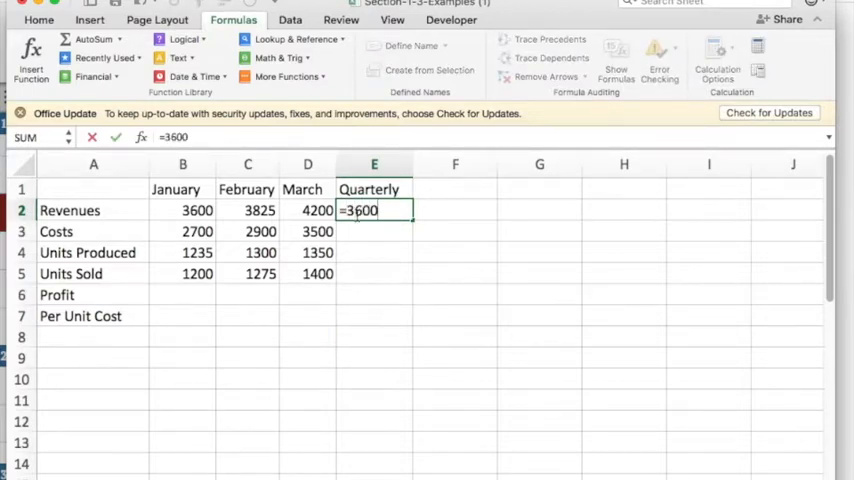
{"action": "type", "text": "+"}
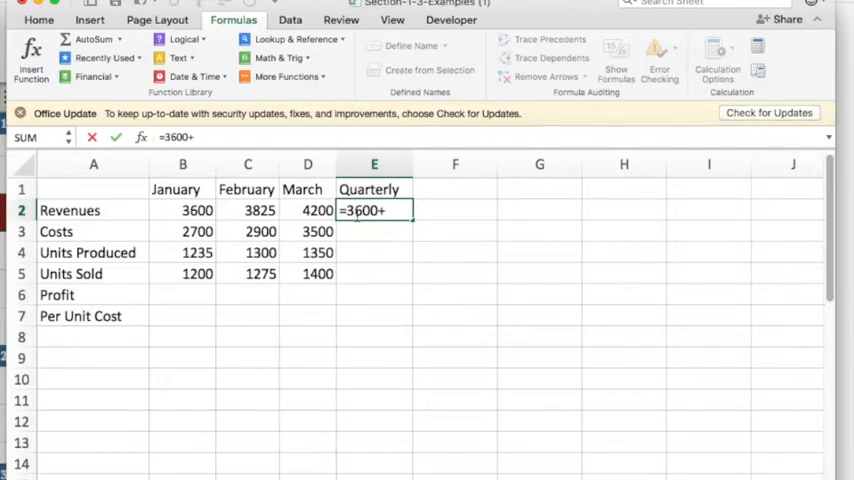
{"action": "type", "text": "3825"}
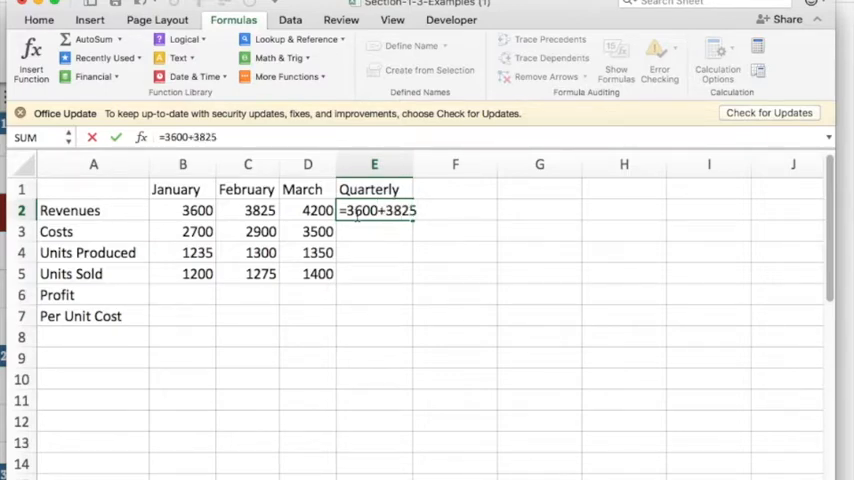
{"action": "type", "text": "+"}
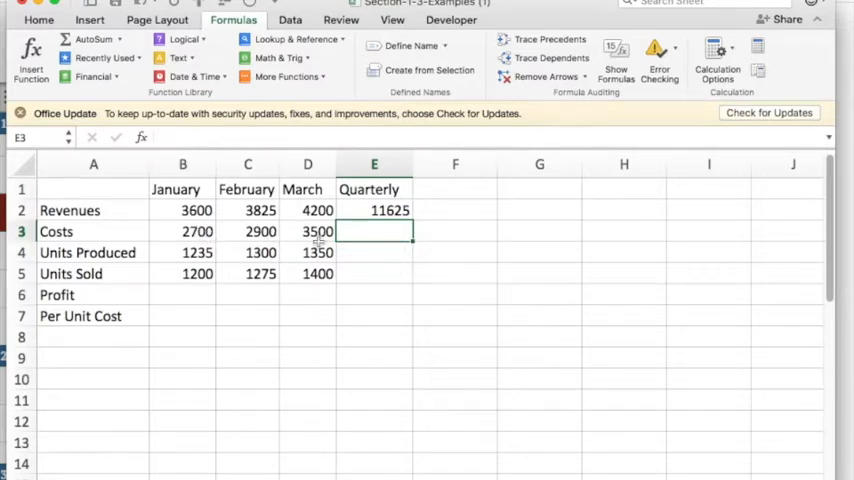
- Enter the Costs quarterly total as =B3+C3+D3, giving 9100
{"action": "type", "text": "="}
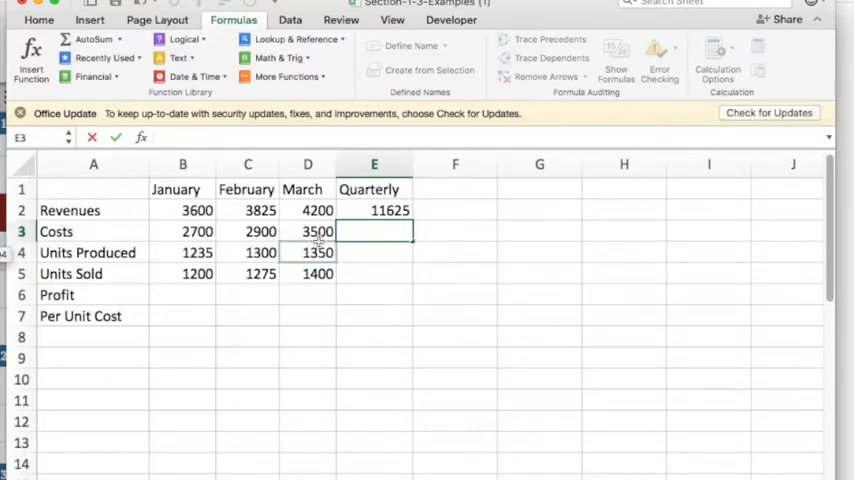
{"action": "type", "text": "=b3"}
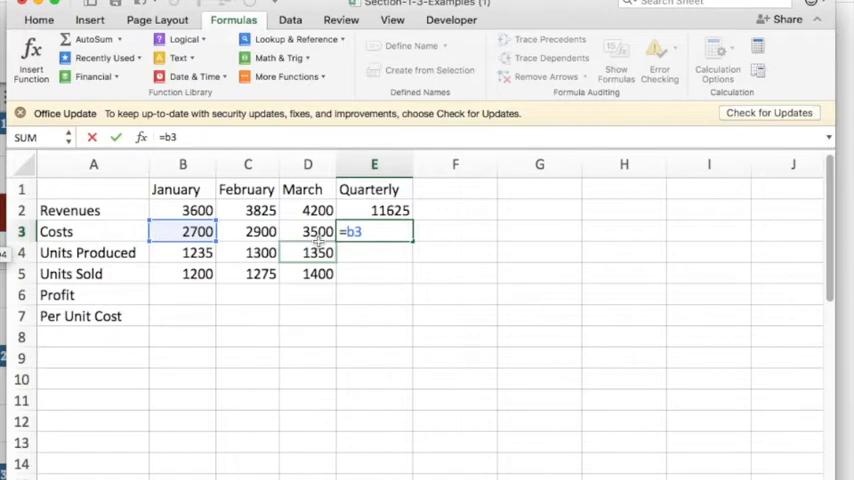
{"action": "type", "text": "+"}
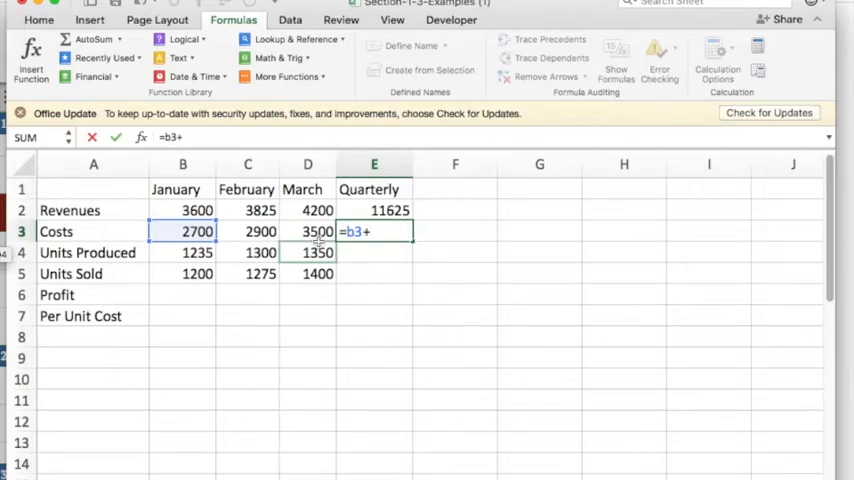
{"action": "left_click", "coordinate": [260, 232]}
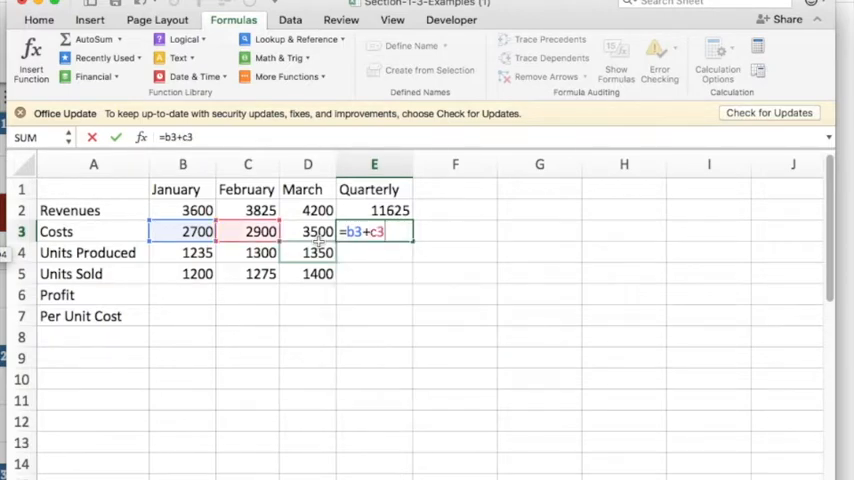
{"action": "type", "text": "+d3"}
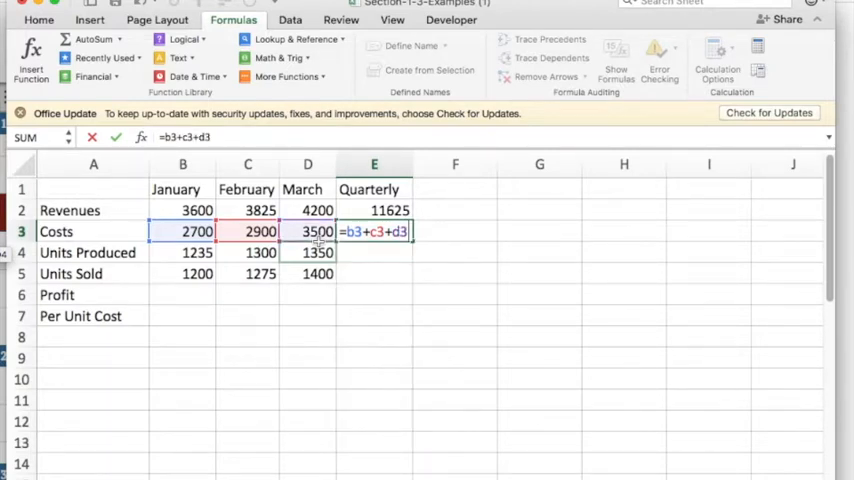
{"action": "key", "text": "enter"}
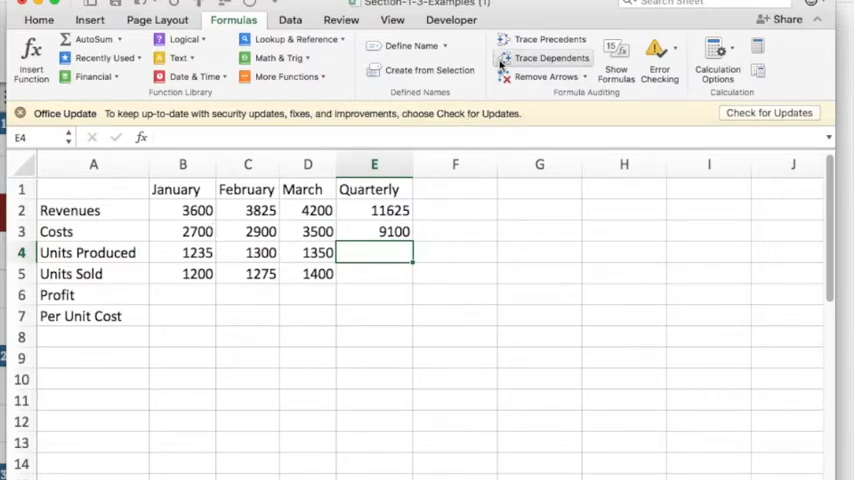
- Turn on Show Formulas so cells display formulas instead of results
{"action": "left_click", "coordinate": [234, 20]}
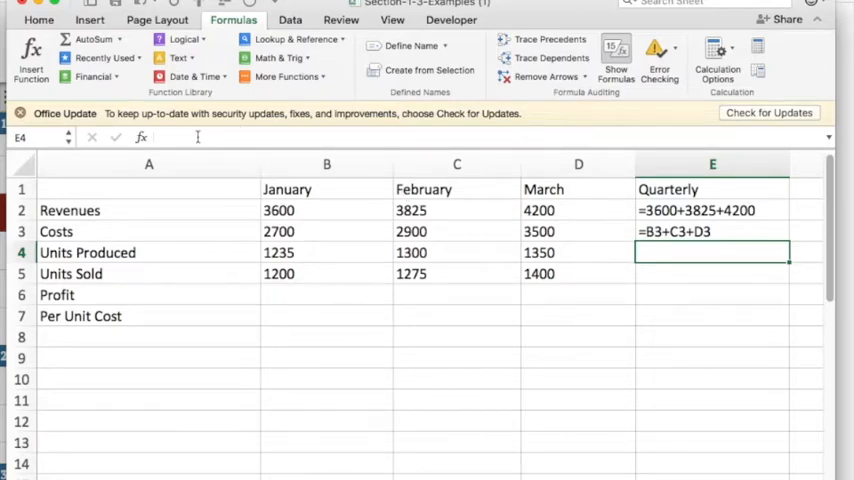
{"action": "mouse_move", "coordinate": [196, 136]}
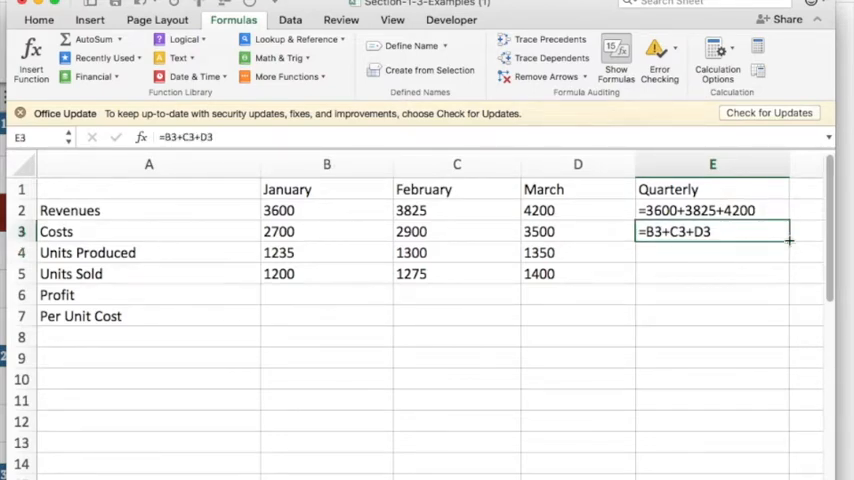
{"action": "mouse_move", "coordinate": [172, 240]}
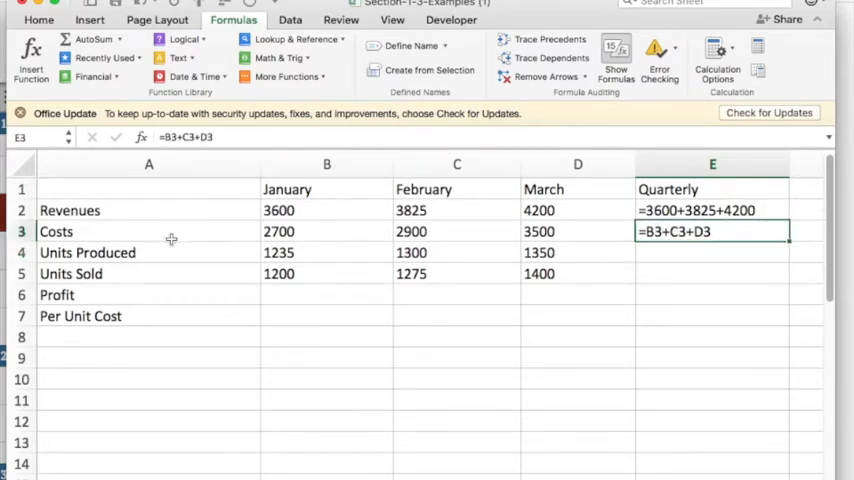
{"action": "mouse_move", "coordinate": [648, 256]}
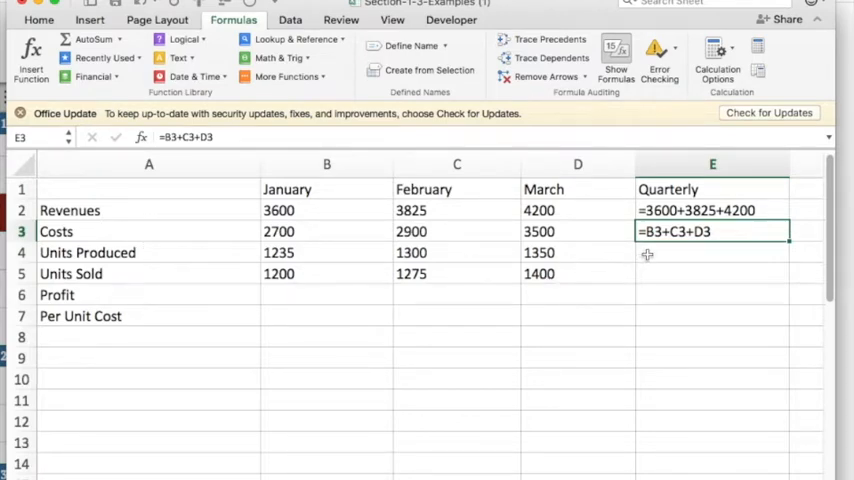
{"action": "mouse_move", "coordinate": [672, 252]}
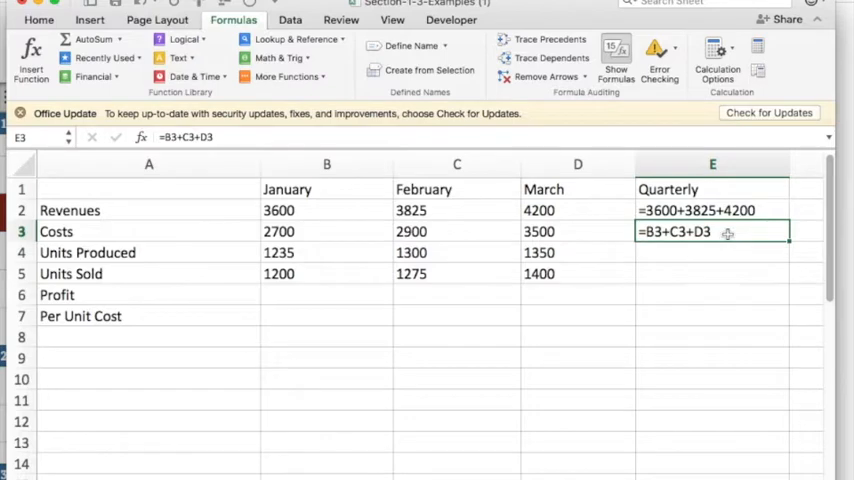
{"action": "mouse_move", "coordinate": [744, 232]}
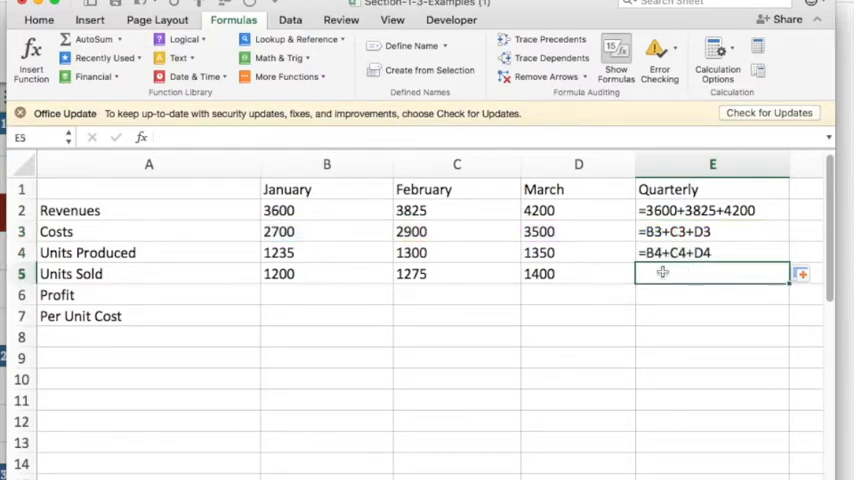
- Enter the Units Sold quarterly total as =SUM(B5:D5) and show results again
{"action": "type", "text": "=s"}
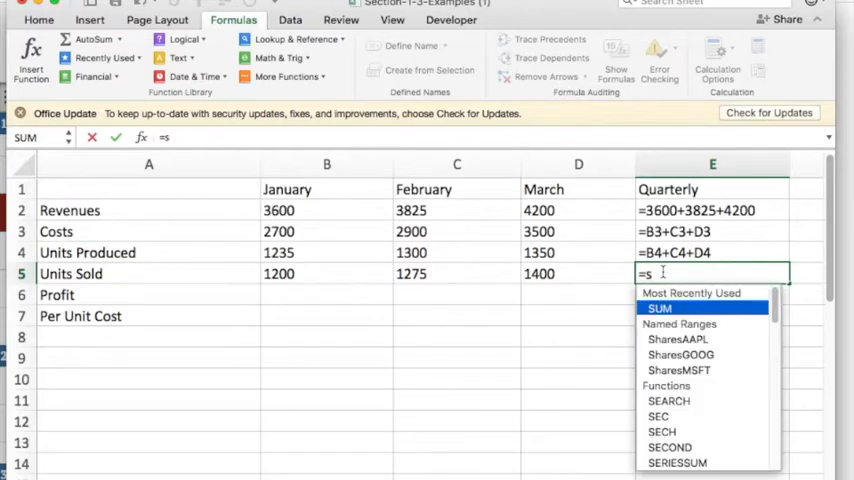
{"action": "type", "text": "um("}
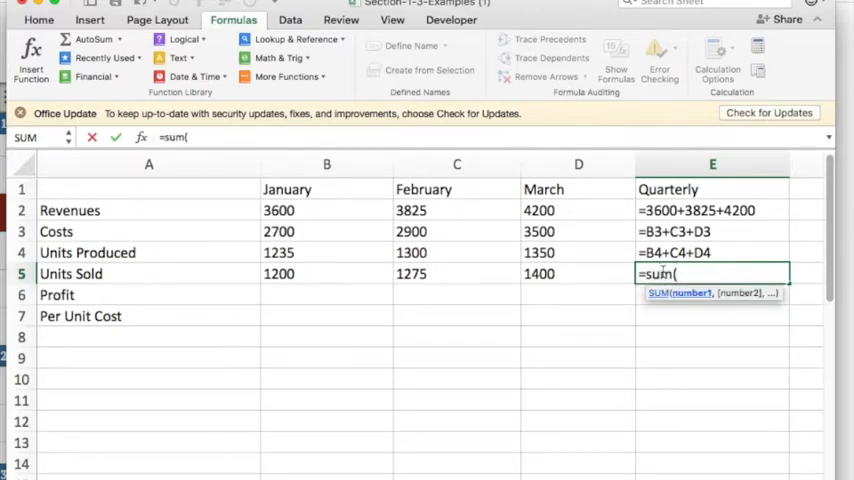
{"action": "type", "text": "b"}
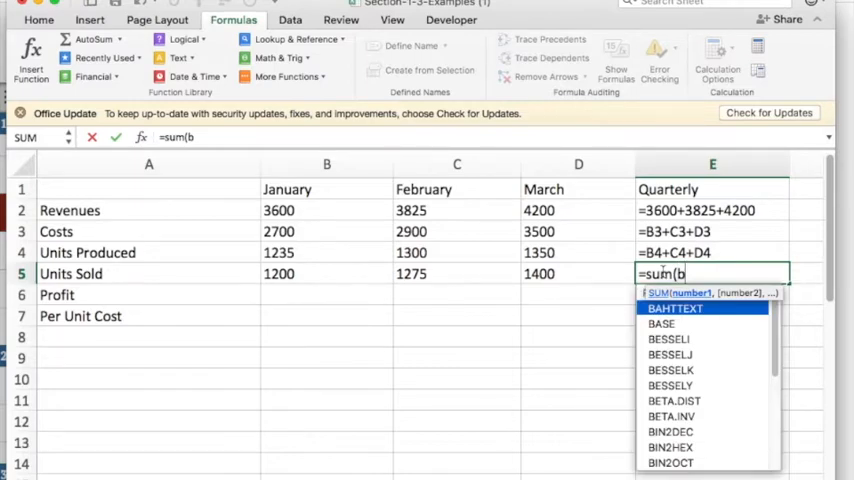
{"action": "type", "text": "5:d"}
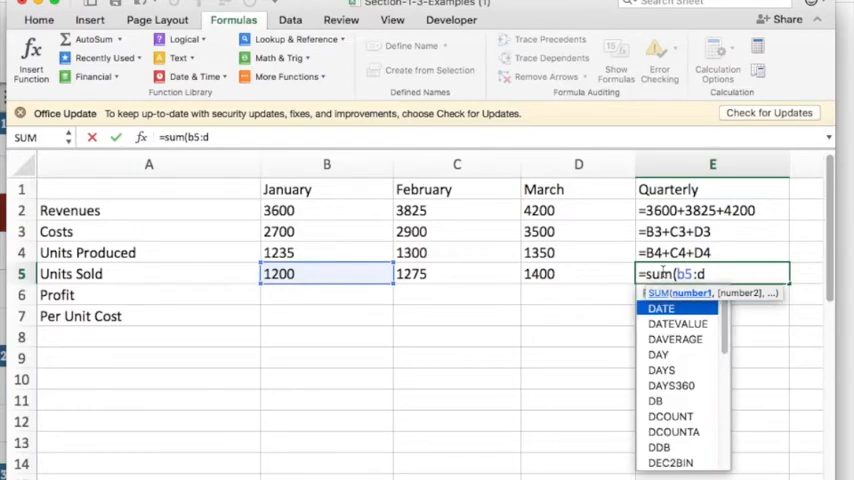
{"action": "type", "text": "5)"}
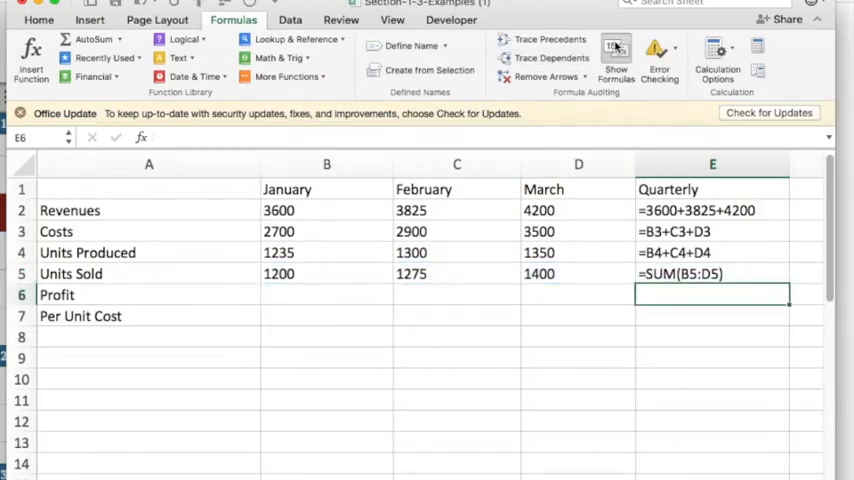
{"action": "left_click", "coordinate": [616, 48]}
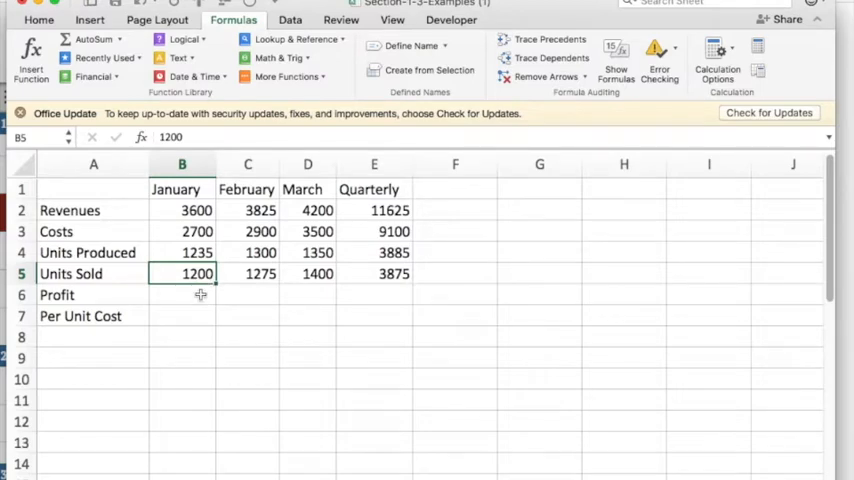
{"action": "type", "text": "100"}
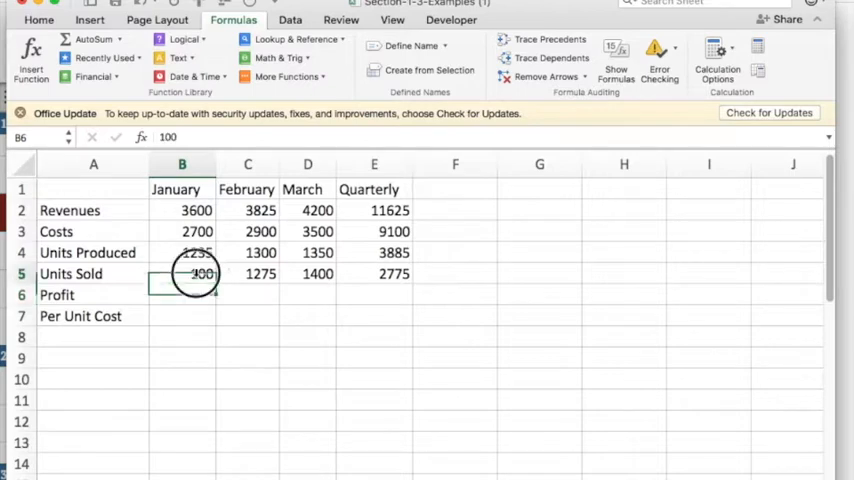
{"action": "type", "text": "1200"}
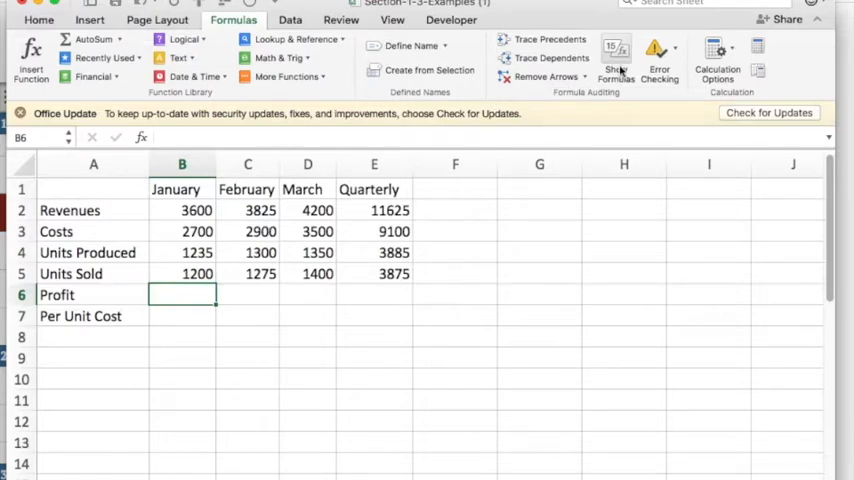
- Show formulas and enter January Profit as =B2-B3, revenues minus costs
{"action": "left_click", "coordinate": [616, 50]}
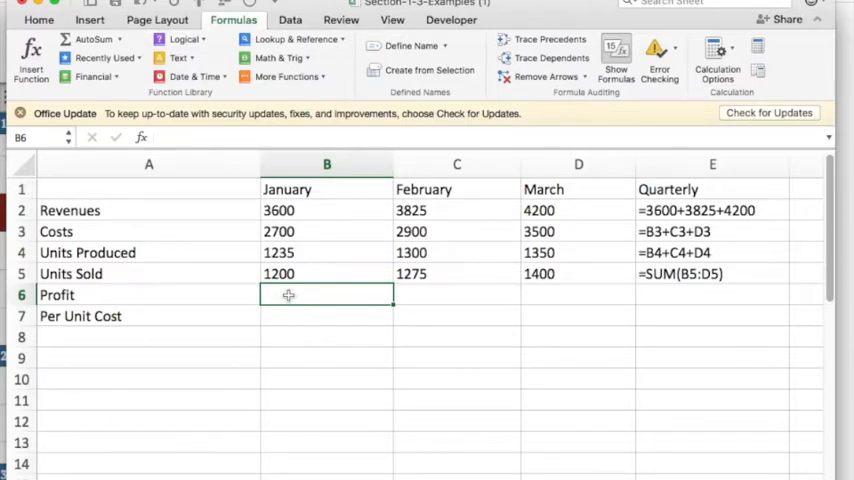
{"action": "type", "text": "="}
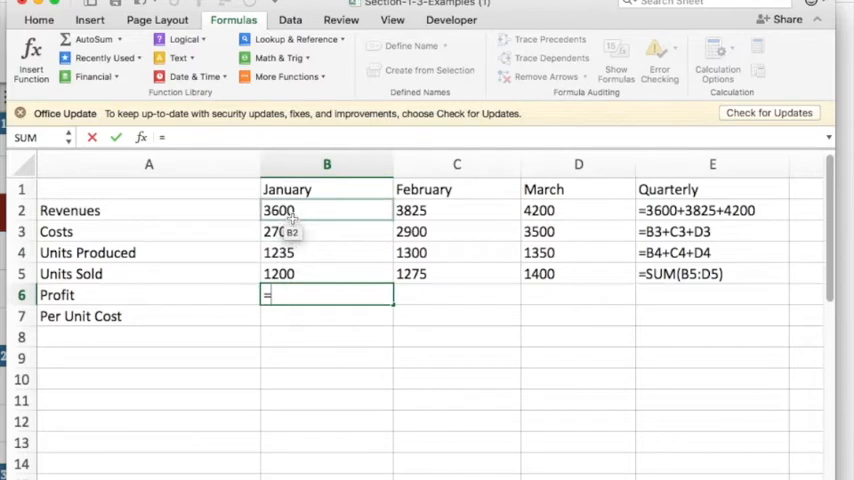
{"action": "left_click", "coordinate": [326, 210]}
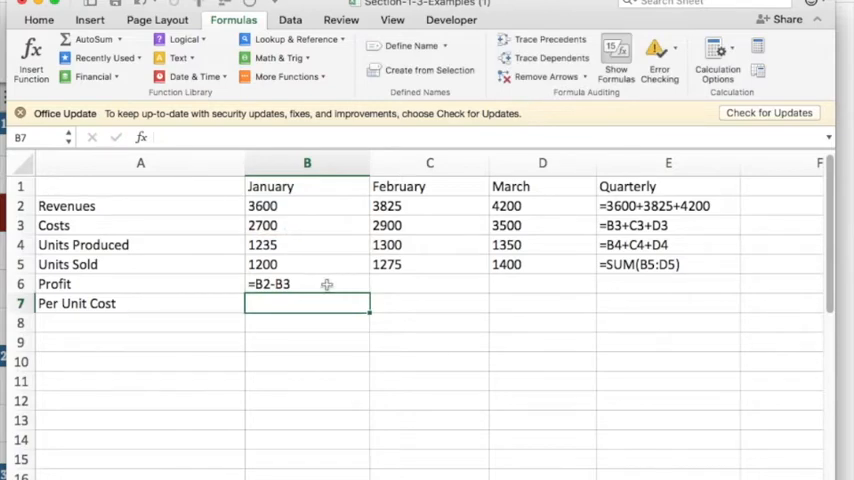
{"action": "left_click", "coordinate": [308, 284]}
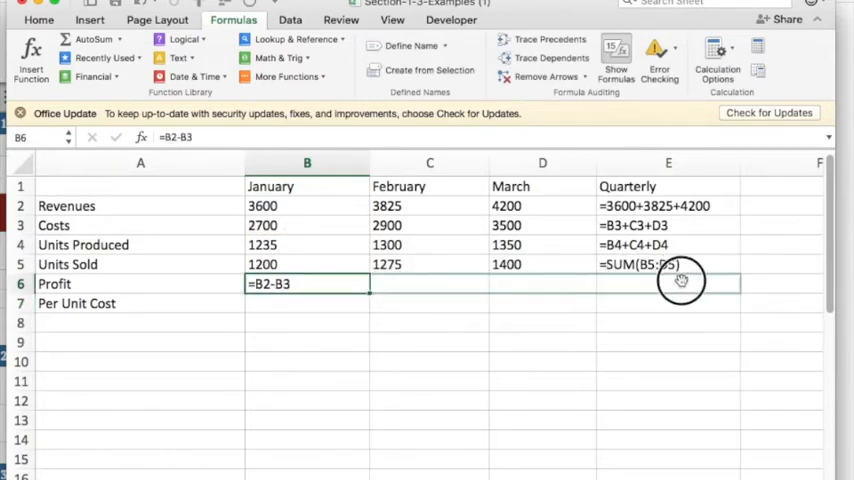
{"action": "mouse_move", "coordinate": [686, 280]}
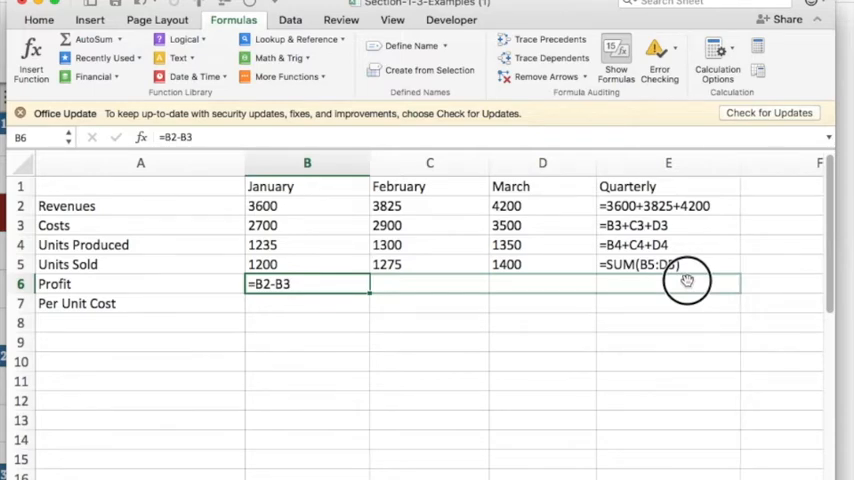
{"action": "mouse_move", "coordinate": [676, 284]}
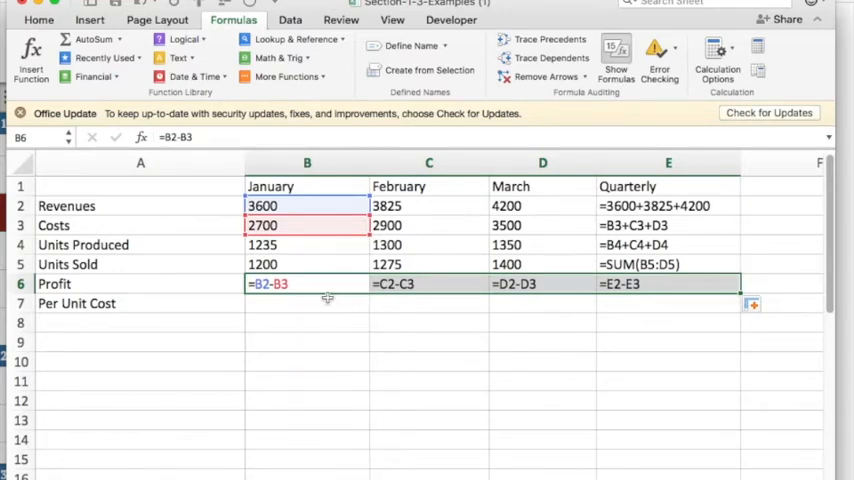
{"action": "mouse_move", "coordinate": [304, 300]}
{"action": "type", "text": "=B3"}
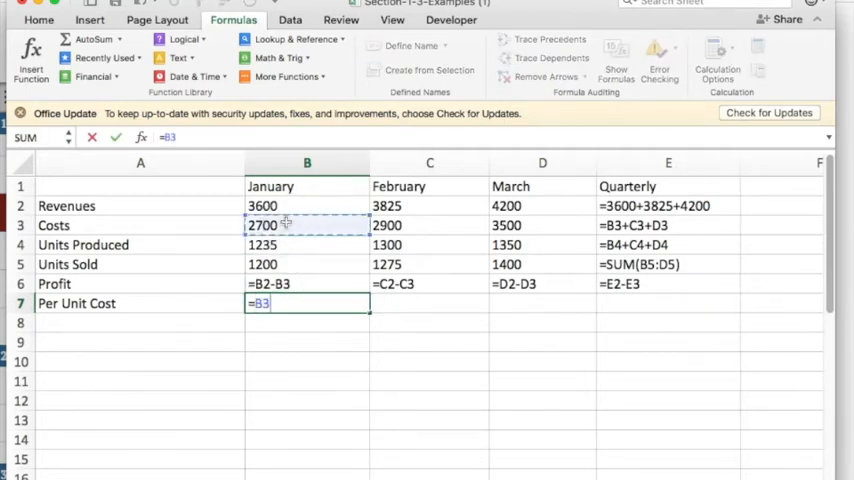
- Enter January Per Unit Cost as =B3/B4 and fill it across to Quarterly
{"action": "type", "text": "/B4"}
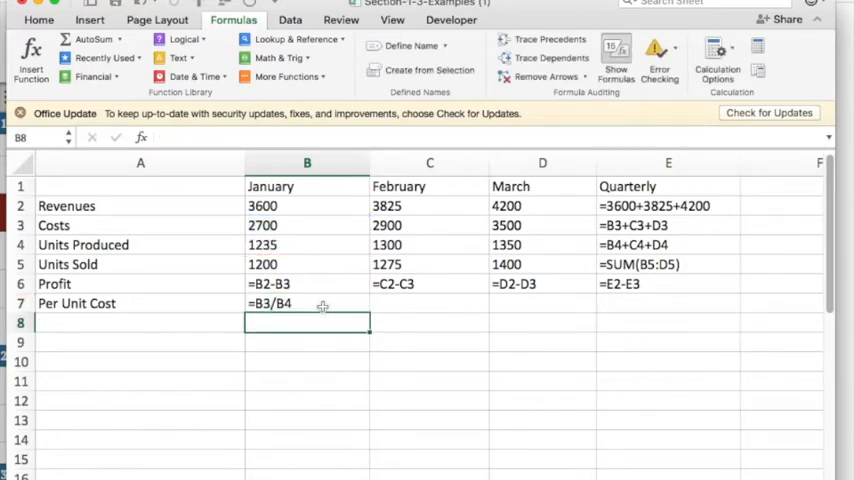
{"action": "left_click", "coordinate": [308, 304]}
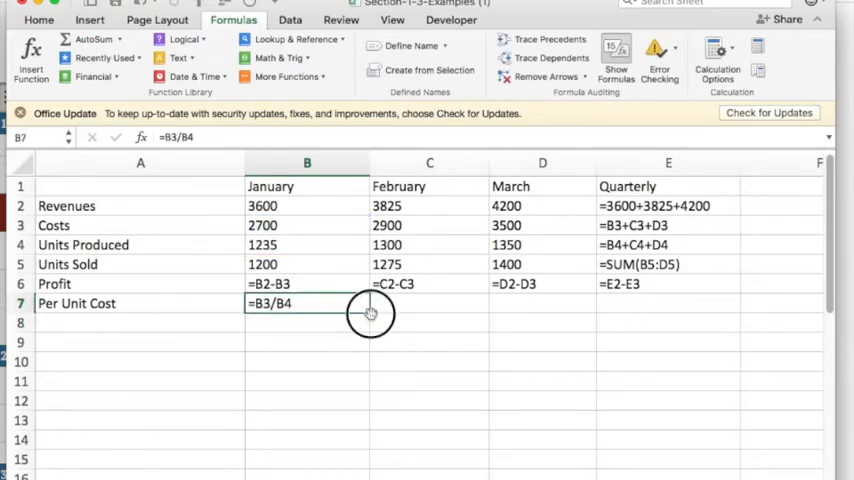
{"action": "left_click_drag", "start_coordinate": [370, 312], "coordinate": [680, 308]}
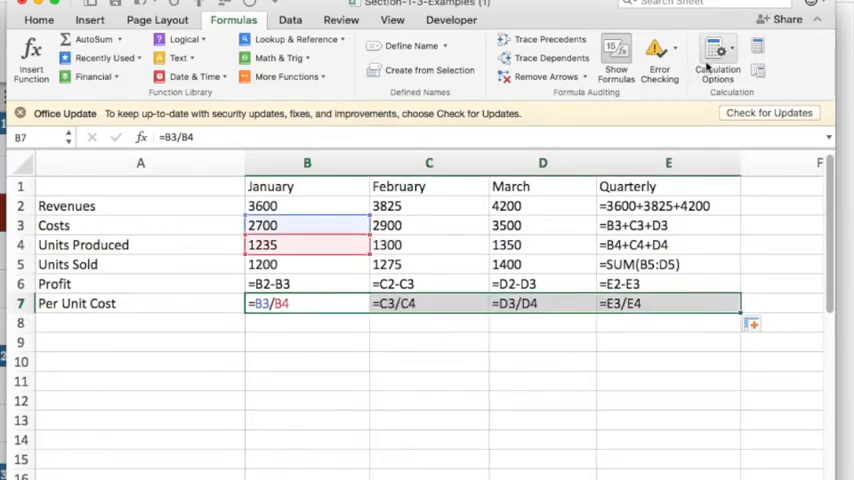
- Turn Show Formulas off so cells display calculated values again
{"action": "left_click", "coordinate": [616, 56]}
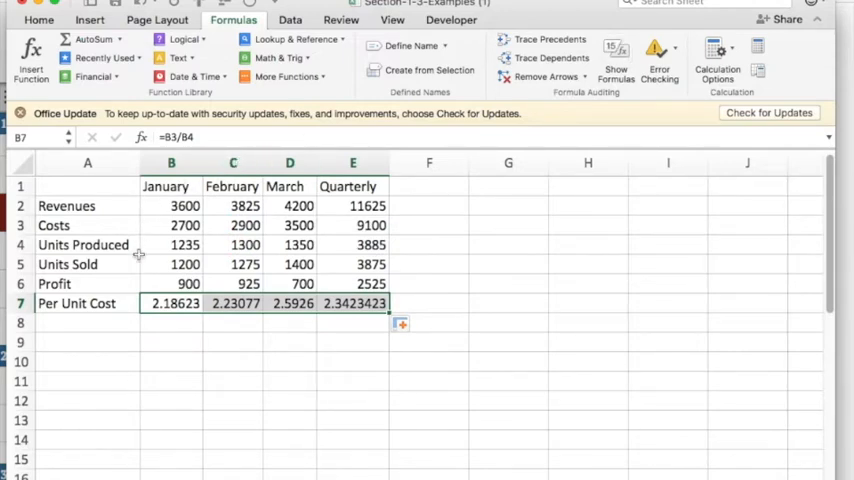
{"action": "mouse_move", "coordinate": [340, 318]}
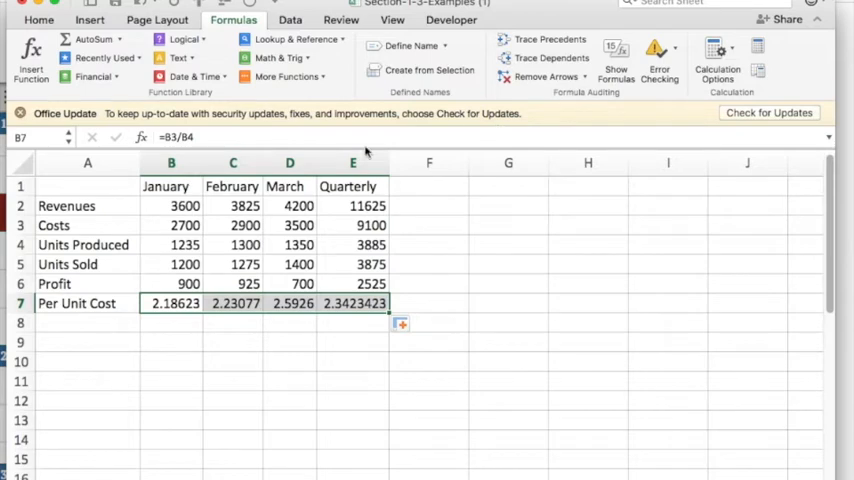
{"action": "mouse_move", "coordinate": [300, 206]}
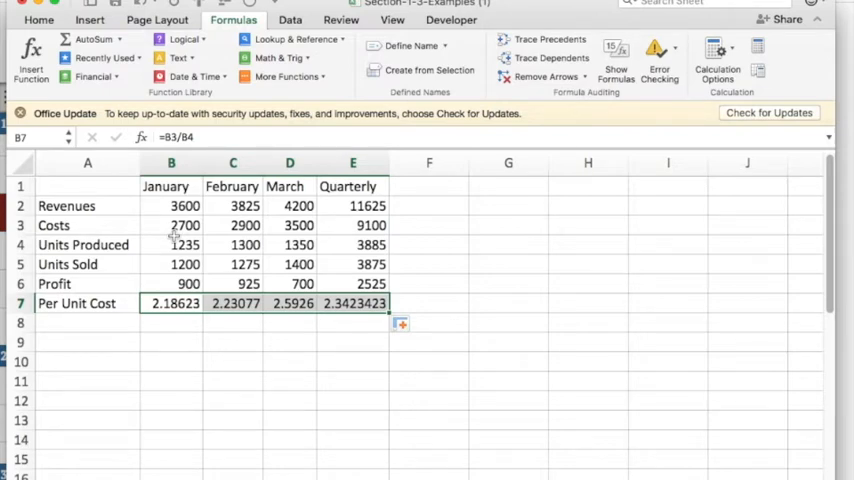
{"action": "mouse_move", "coordinate": [296, 190]}
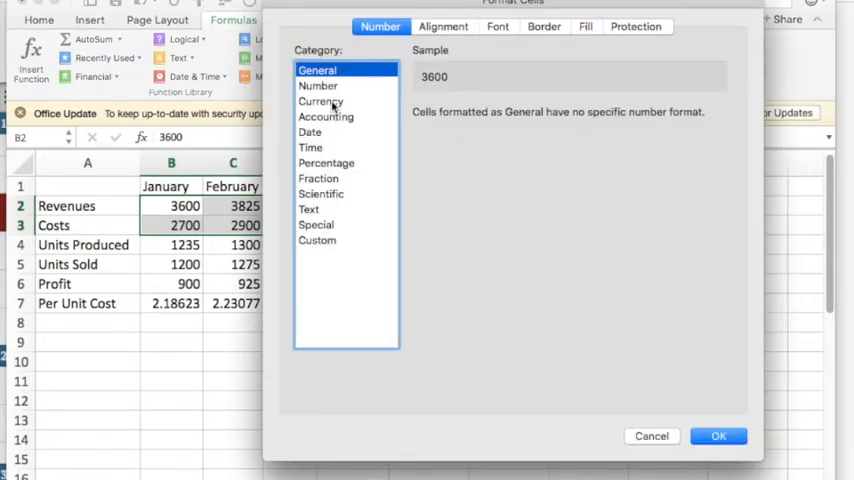
- Apply Currency format with two decimals to the Revenues and Costs rows B2:E3
{"action": "left_click", "coordinate": [320, 100]}
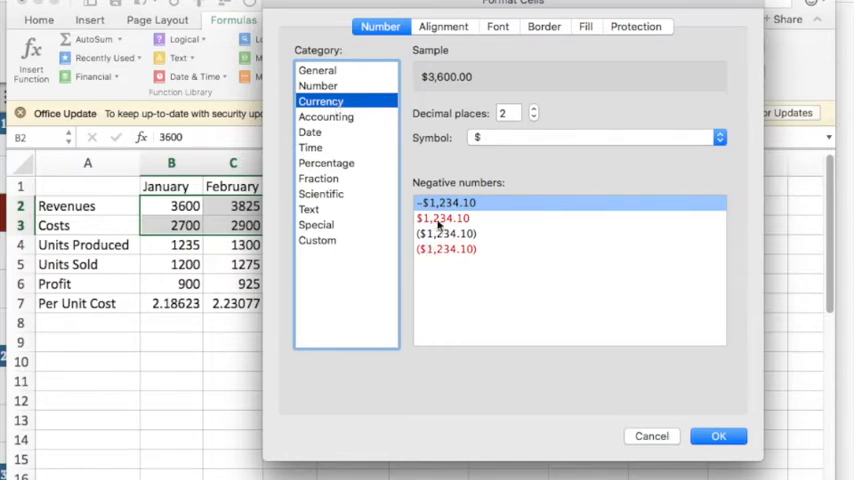
{"action": "mouse_move", "coordinate": [490, 192]}
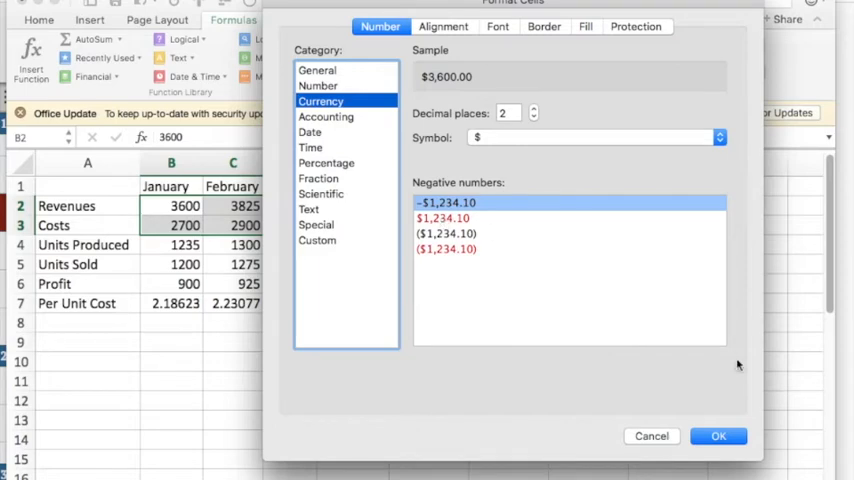
{"action": "left_click", "coordinate": [718, 436]}
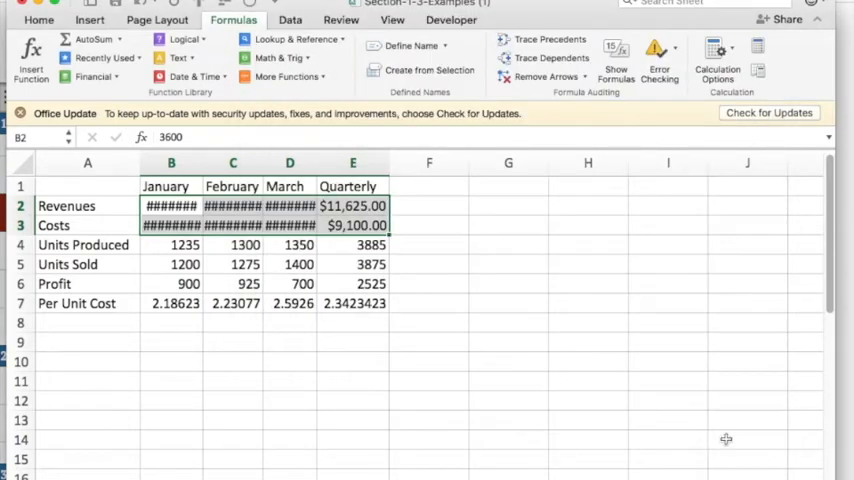
- Widen the month and quarterly columns so currency amounts replace the hash marks
{"action": "left_click", "coordinate": [172, 162]}
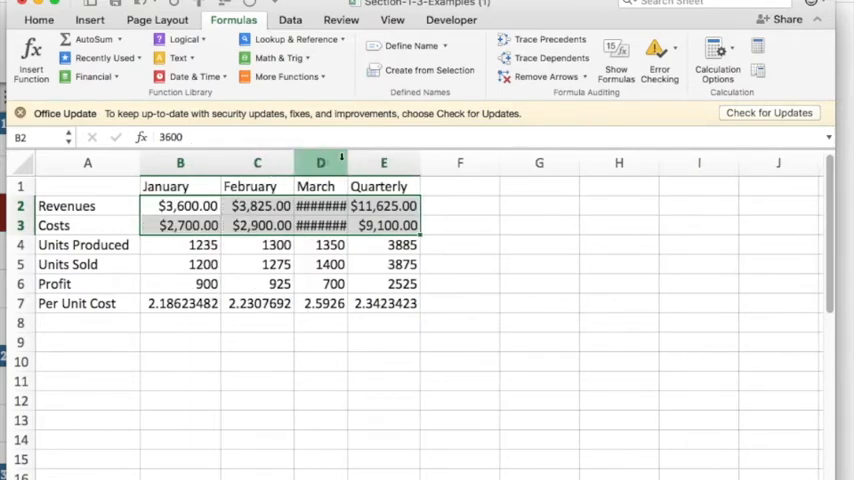
{"action": "left_click_drag", "start_coordinate": [340, 162], "coordinate": [366, 162]}
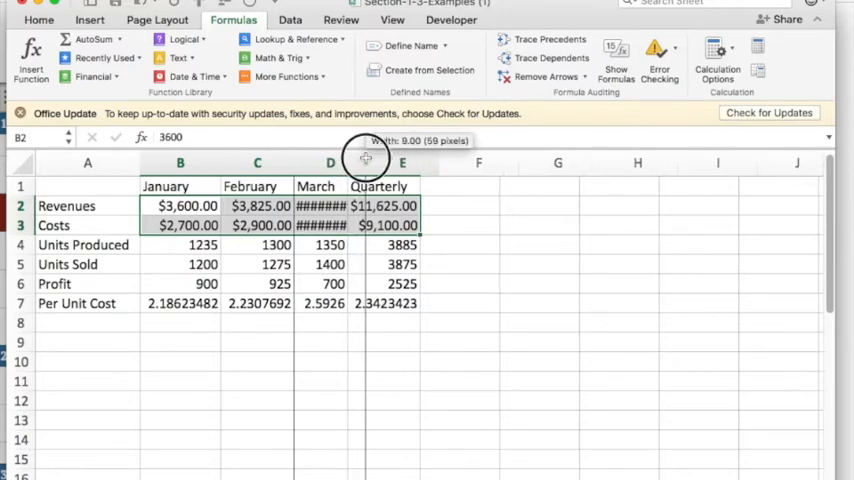
{"action": "left_click_drag", "start_coordinate": [364, 162], "coordinate": [396, 162]}
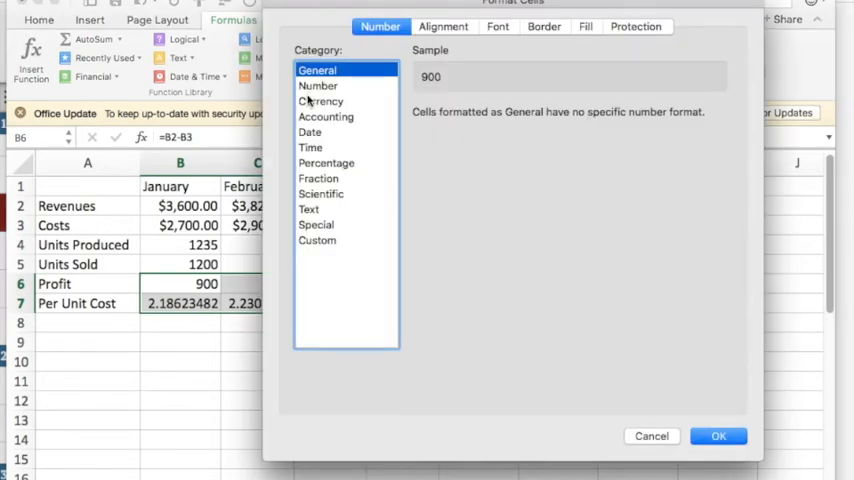
- Apply Currency format with two decimals to the Profit and Per Unit Cost rows B6:E7
{"action": "left_click", "coordinate": [320, 100]}
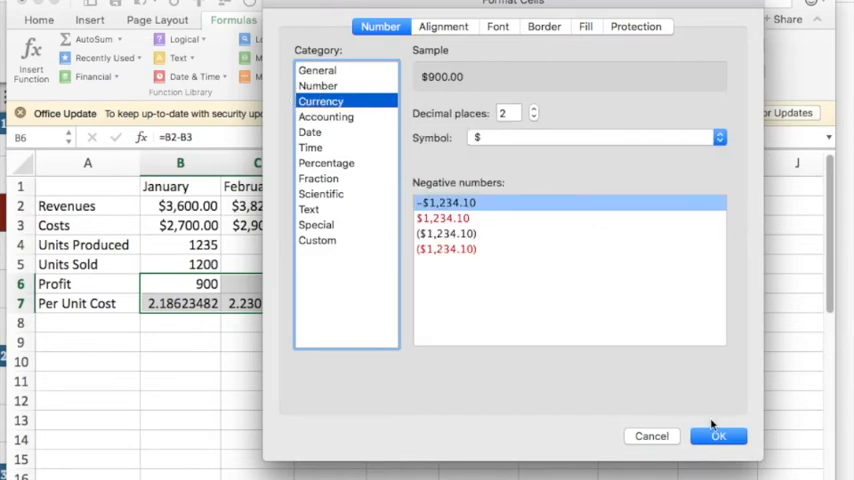
{"action": "left_click", "coordinate": [718, 436]}
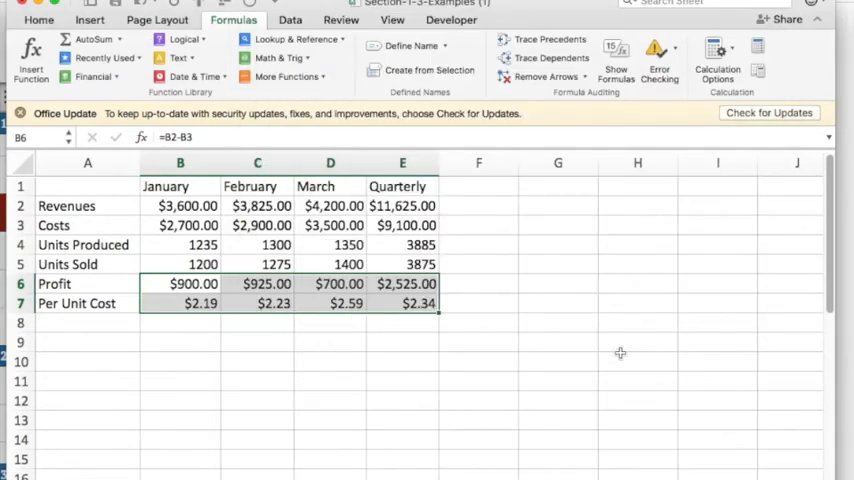